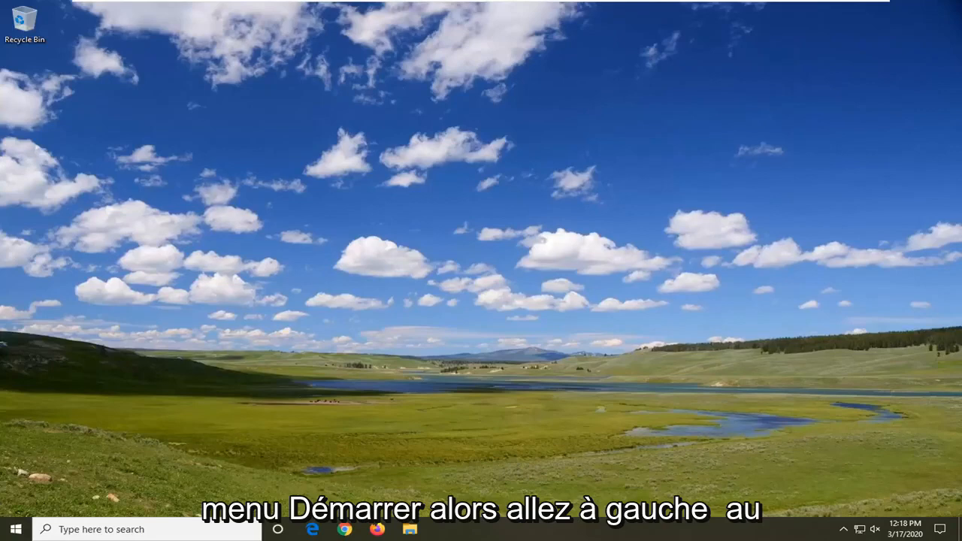
- Search the Start menu for regedit and show Registry Editor's run-as-administrator option
click(15, 529)
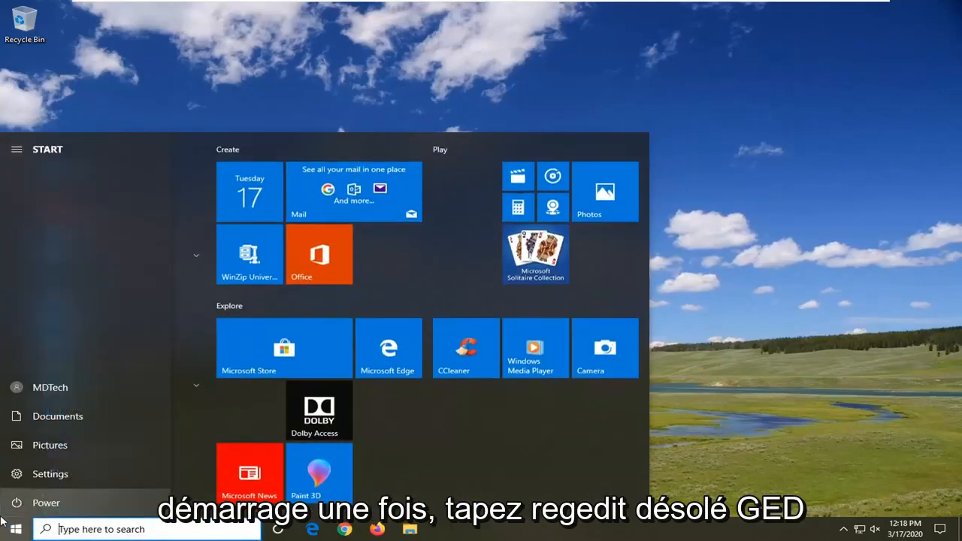
text(regedit)
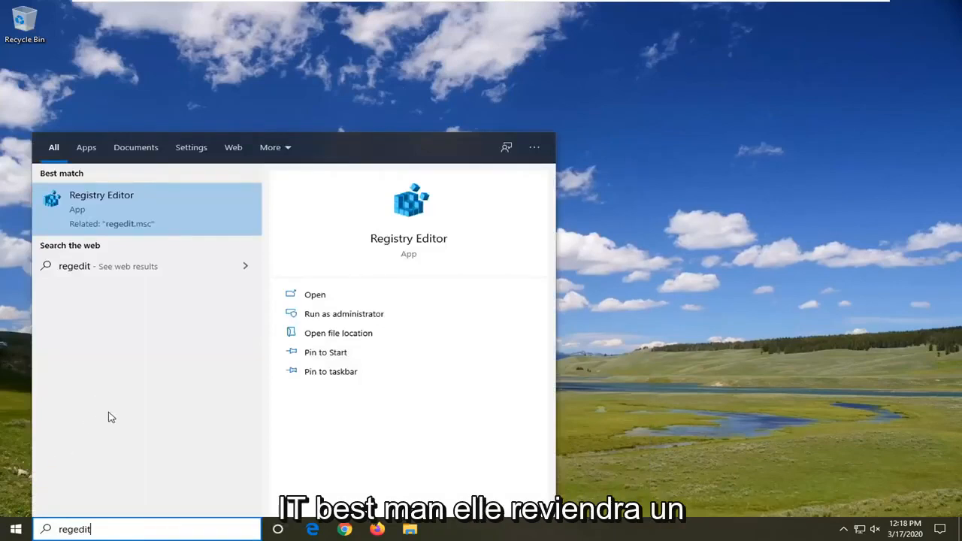
mouse_move(98, 266)
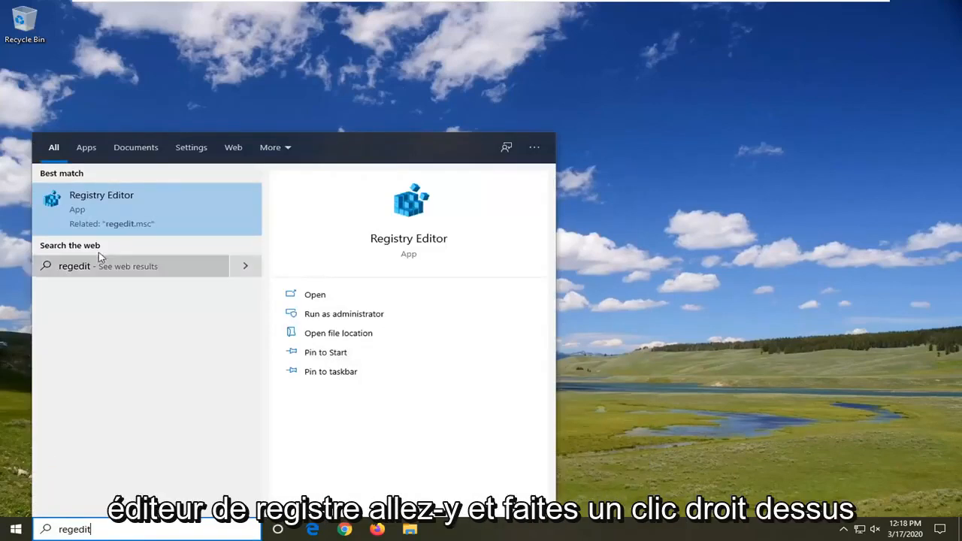
right_click(102, 203)
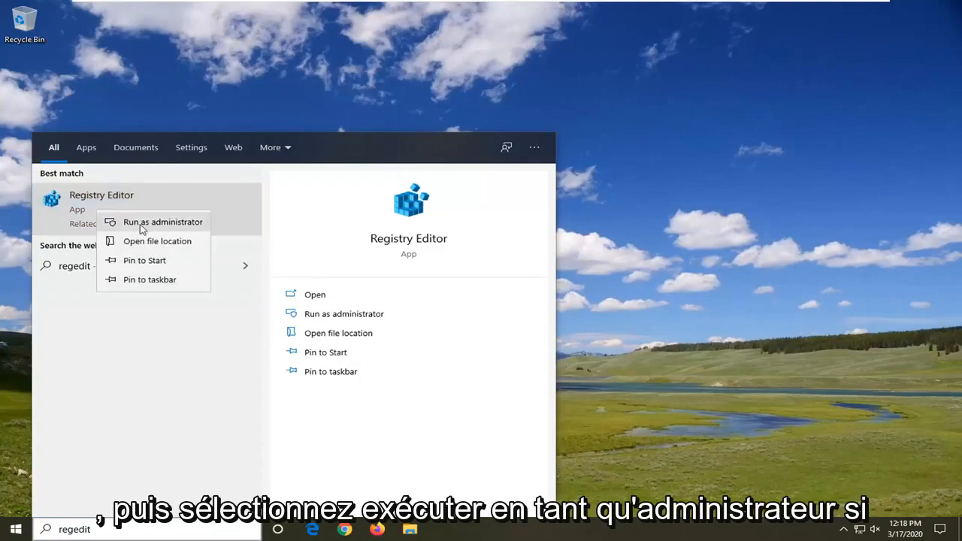
- Run Registry Editor as administrator and approve the User Account Control prompt
click(162, 221)
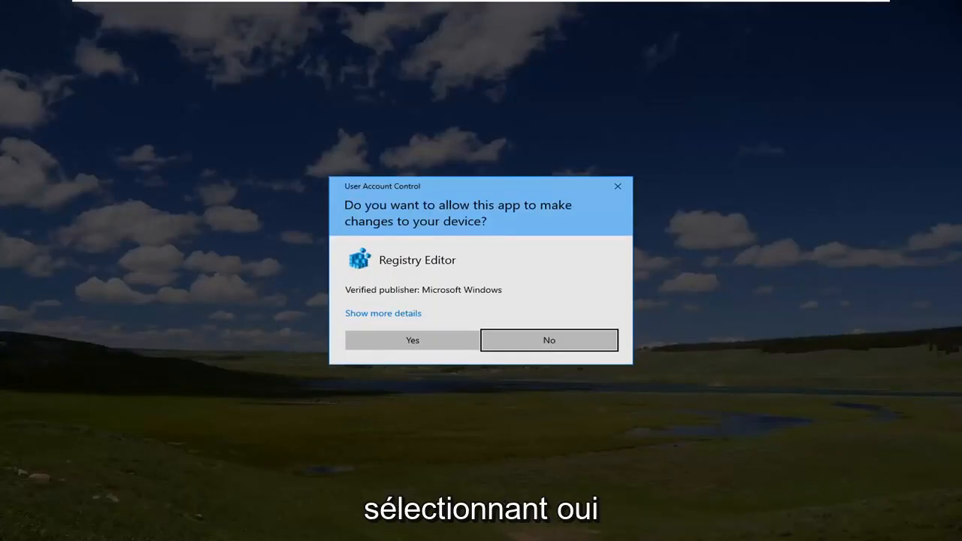
click(412, 340)
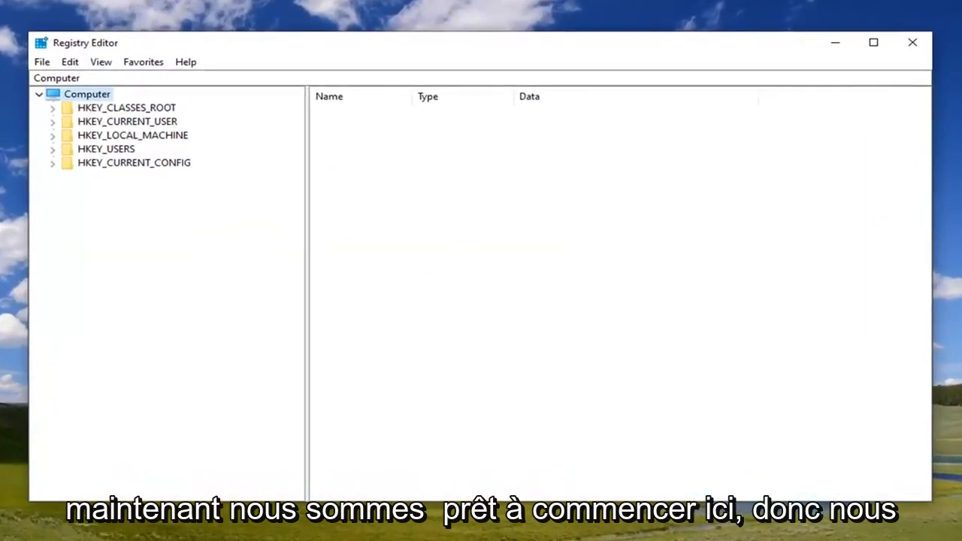
mouse_move(168, 159)
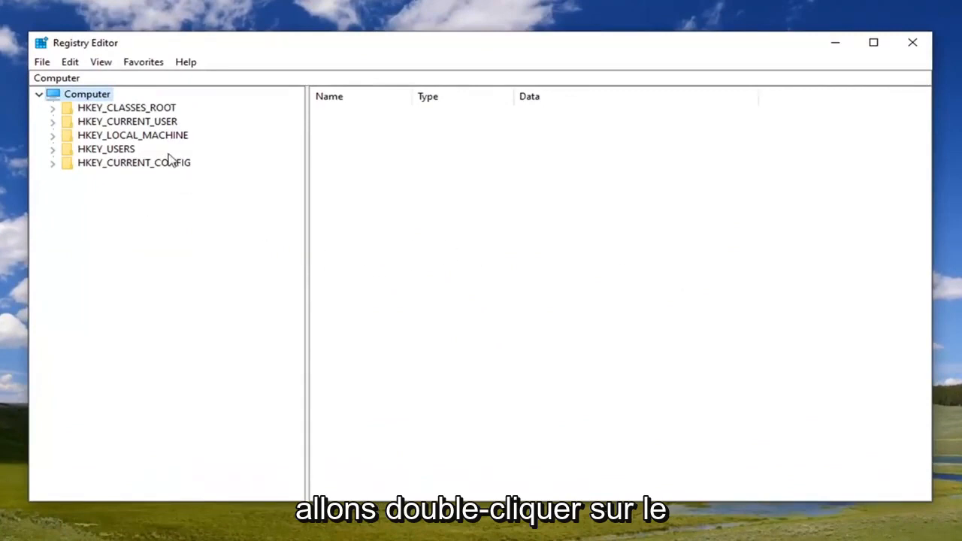
- Navigate HKEY_LOCAL_MACHINE\SOFTWARE\Microsoft\Windows NT\CurrentVersion and select the Winlogon key
double_click(133, 135)
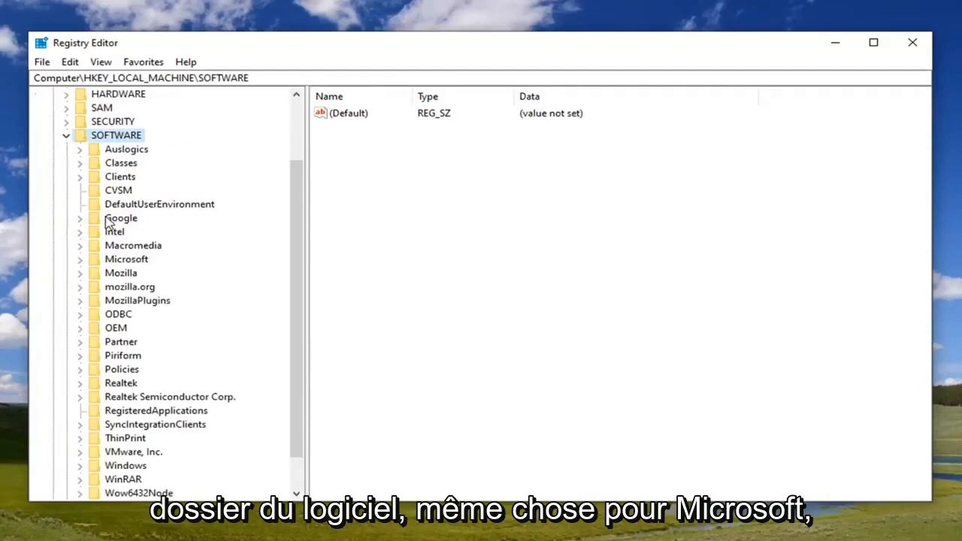
click(113, 121)
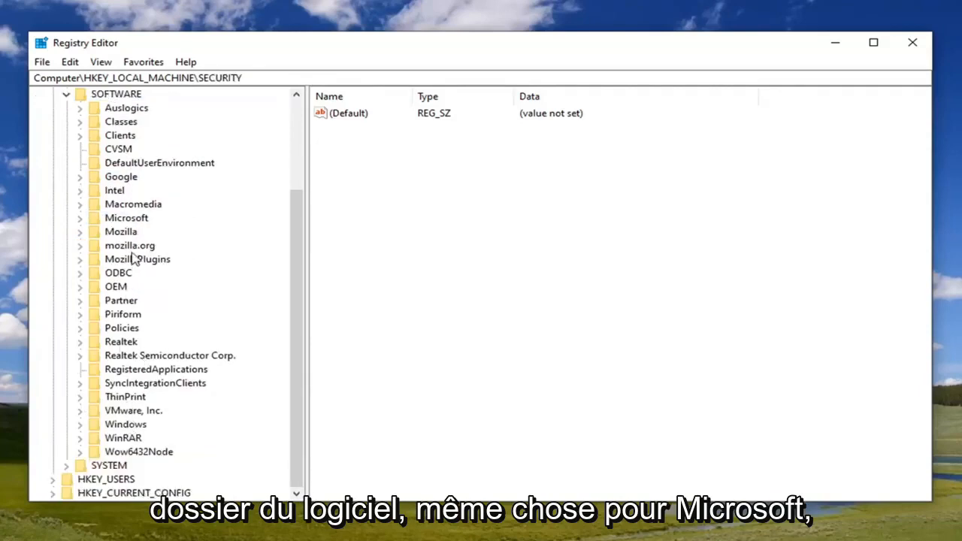
double_click(126, 218)
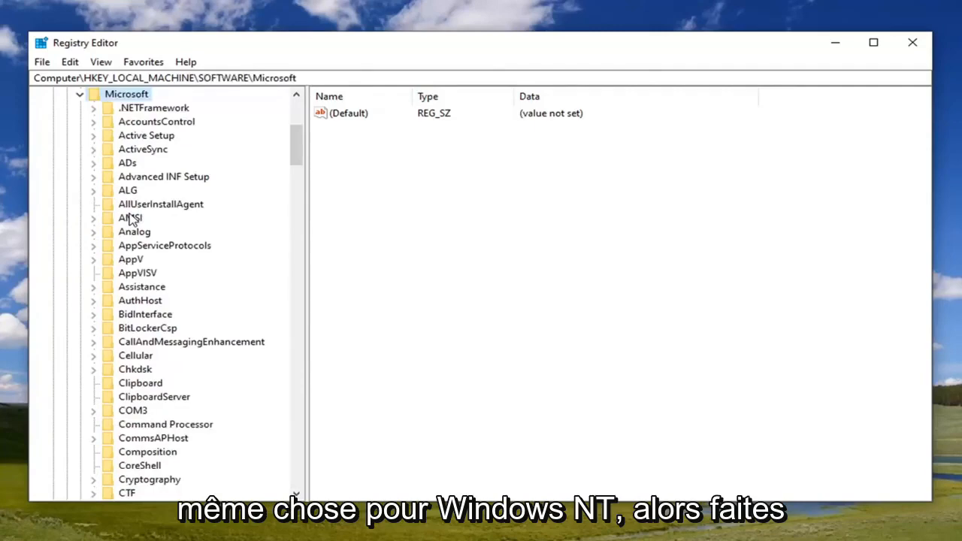
scroll(down, 3)
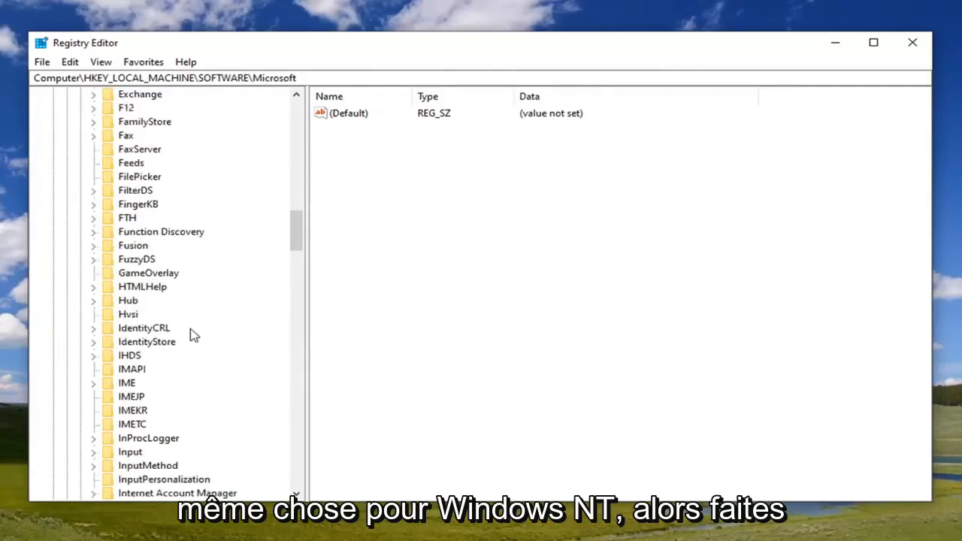
scroll(down, 3)
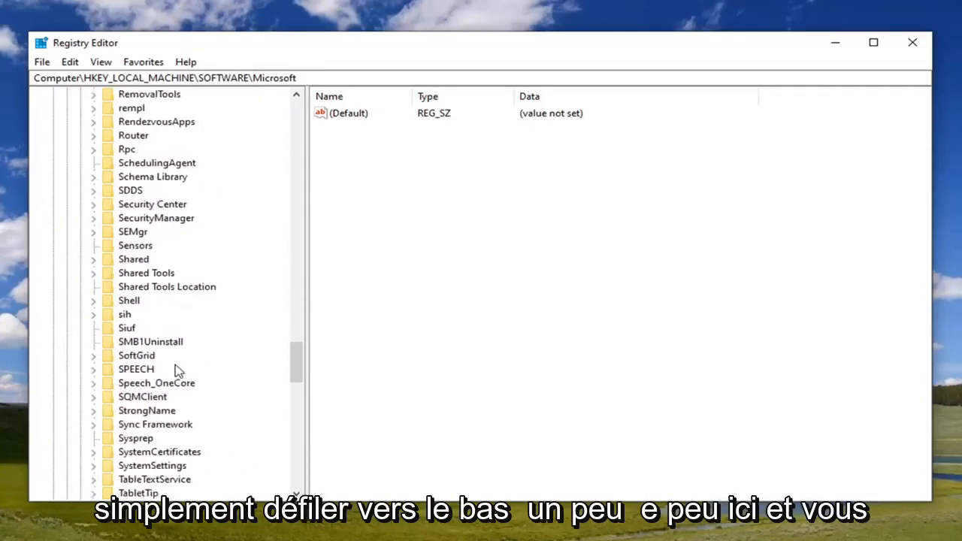
scroll(down, 3)
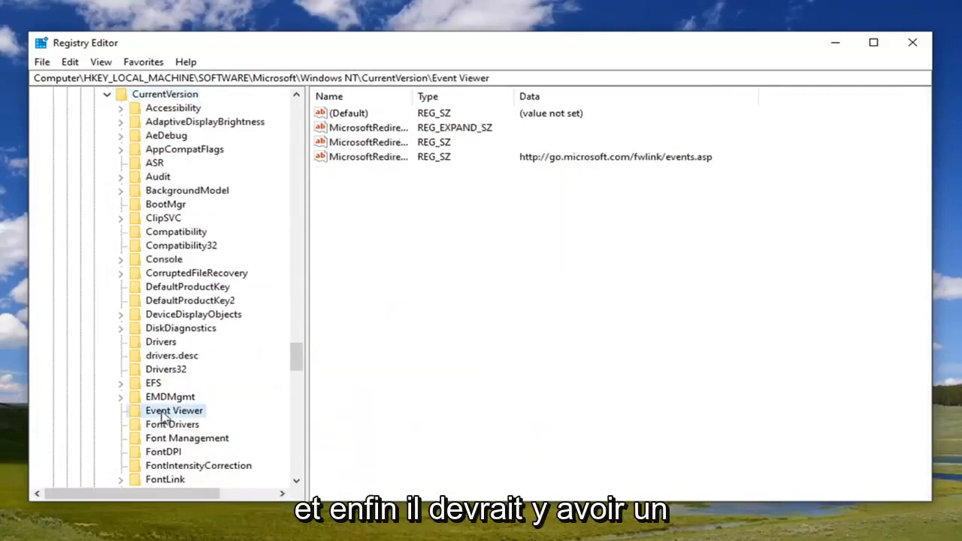
scroll(down, 3)
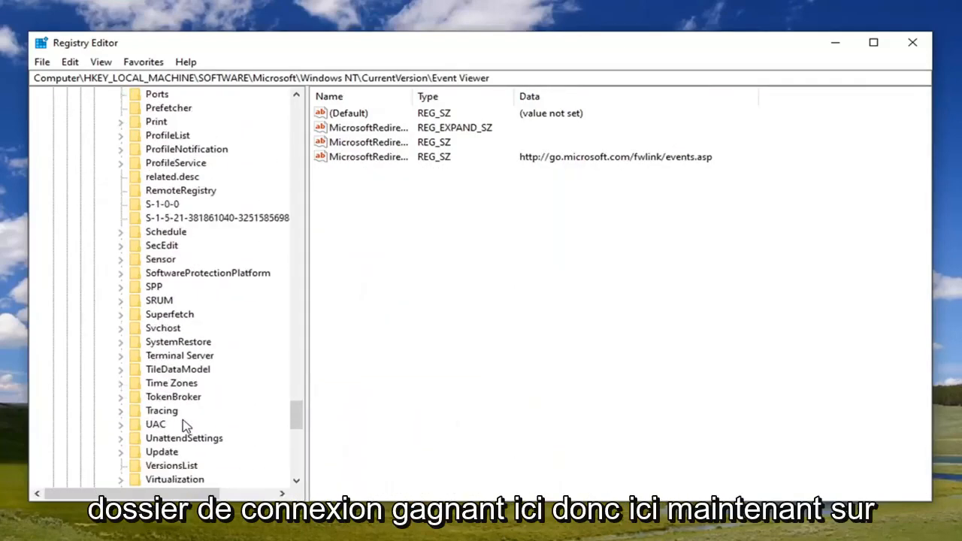
scroll(down, 3)
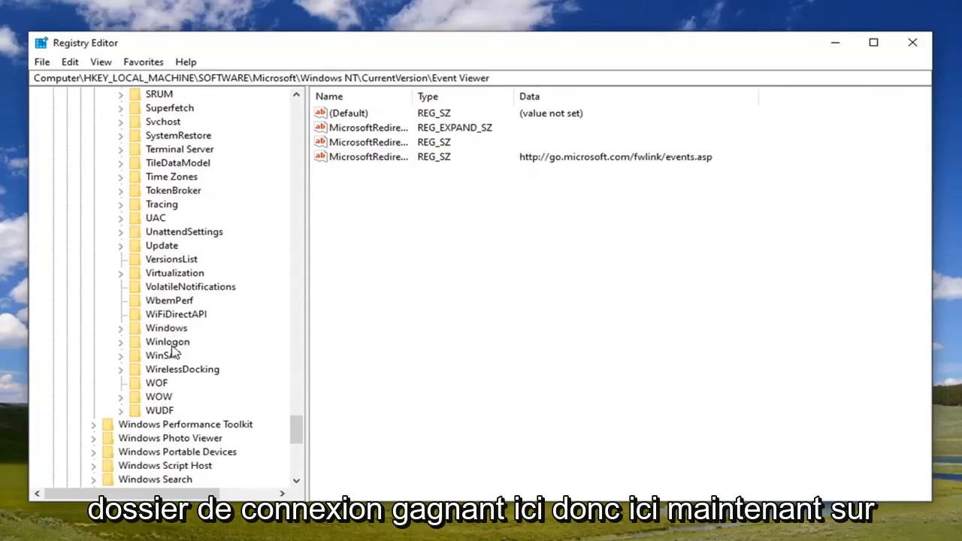
click(168, 341)
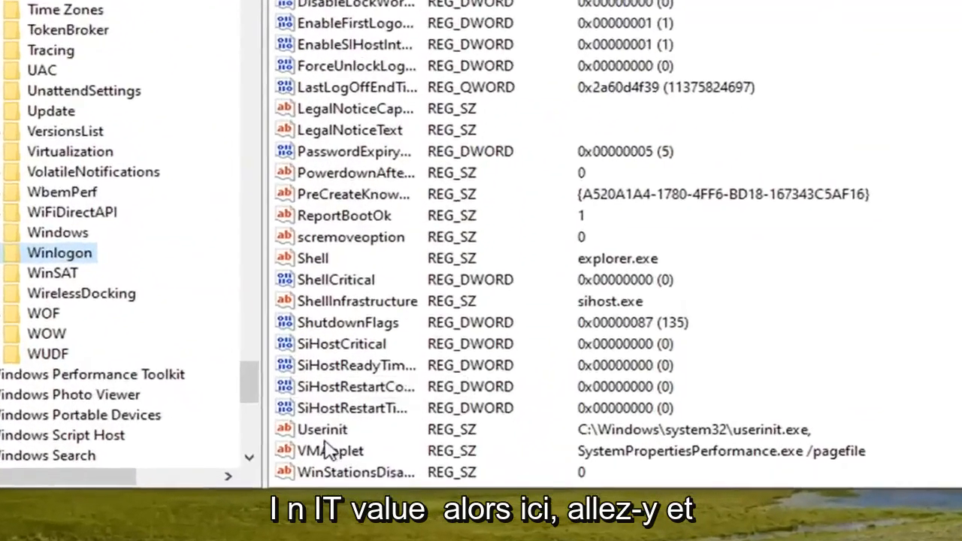
double_click(323, 429)
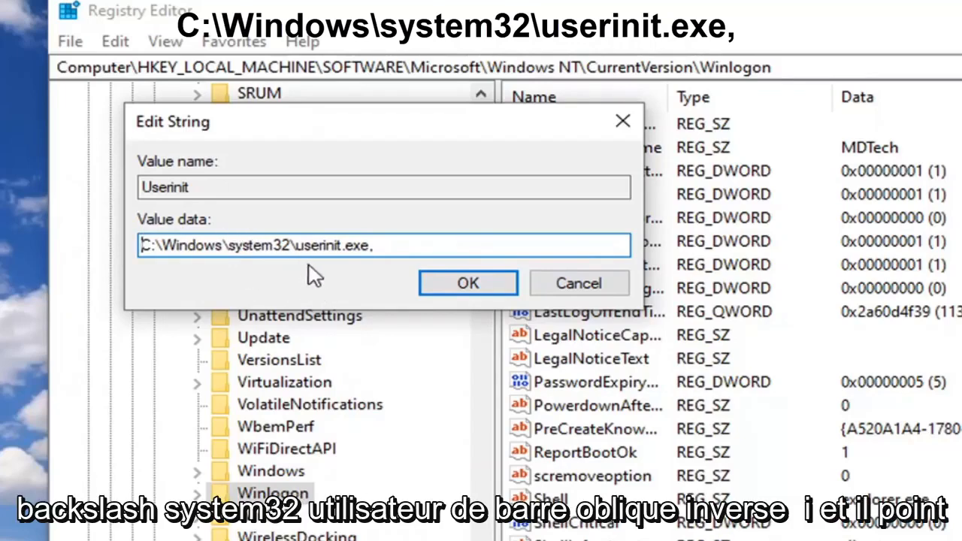
mouse_move(361, 266)
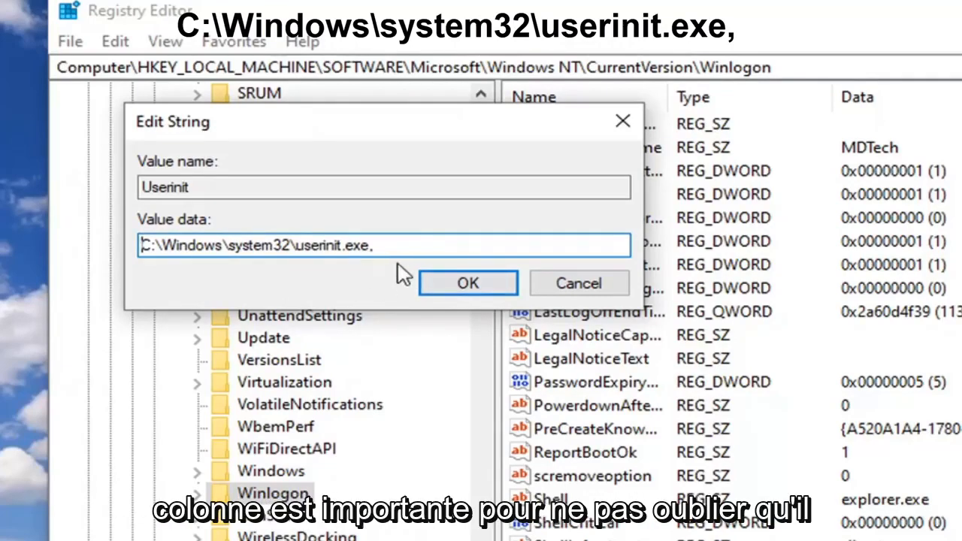
mouse_move(235, 218)
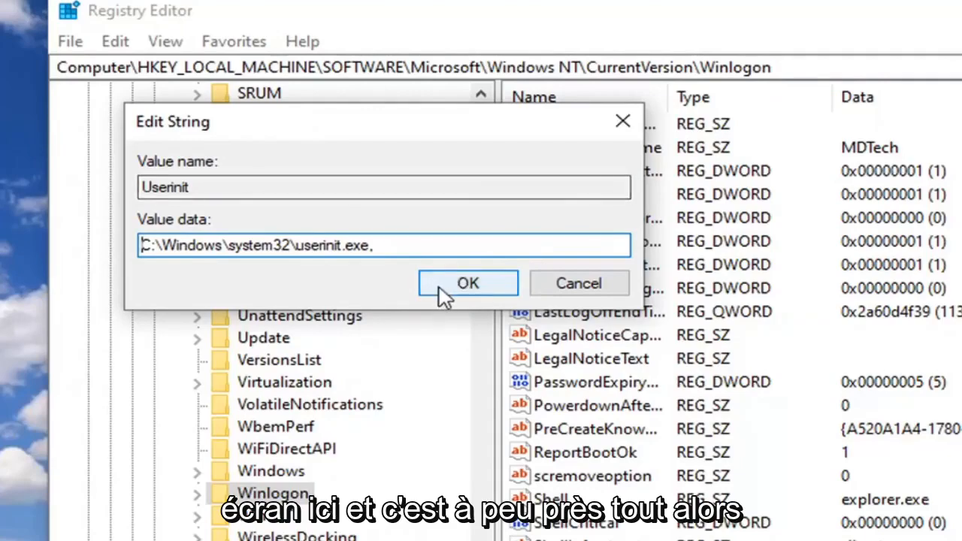
- Confirm Userinit as C:\Windows\system32\userinit.exe and close Registry Editor
click(468, 283)
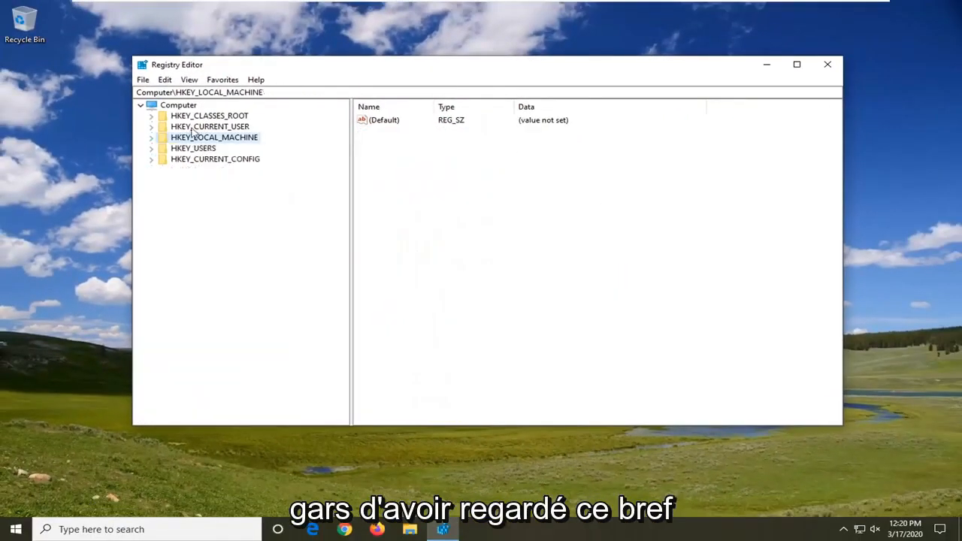
click(827, 64)
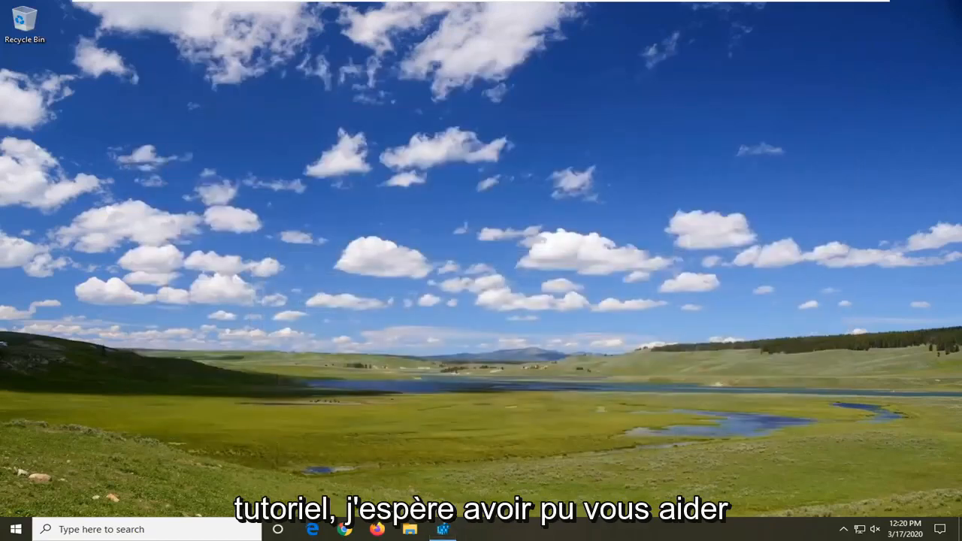